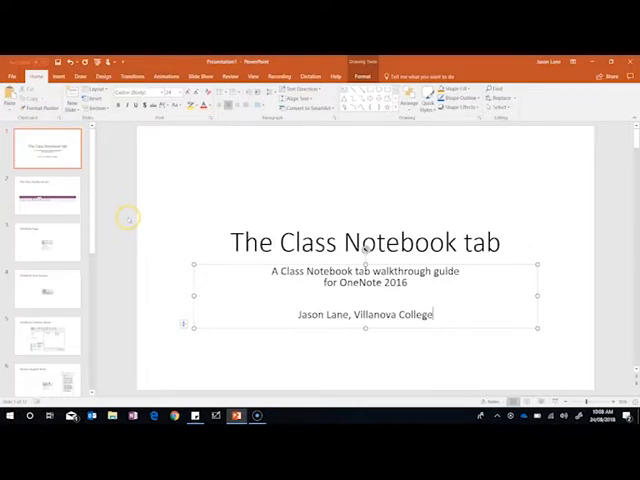
mouse_move(184, 212)
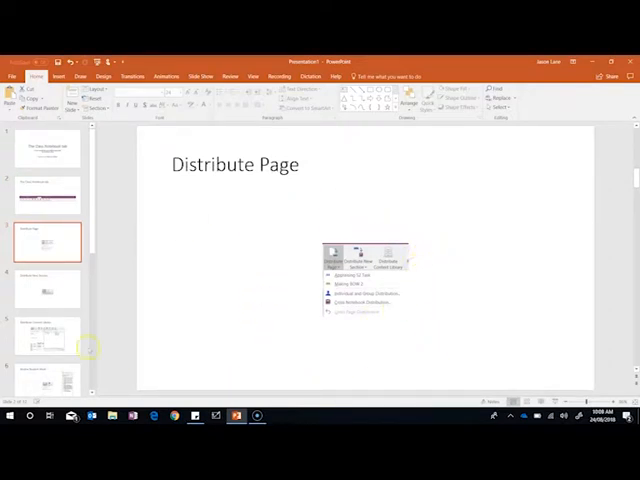
Browse the Review Student Work and Other options slides of the deck
left_click(48, 288)
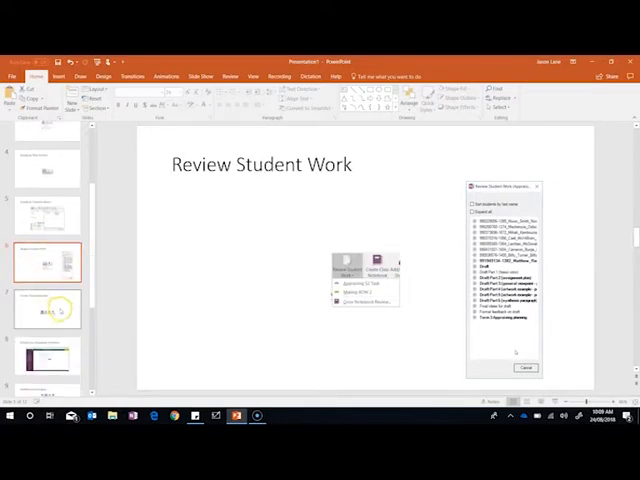
left_click(48, 268)
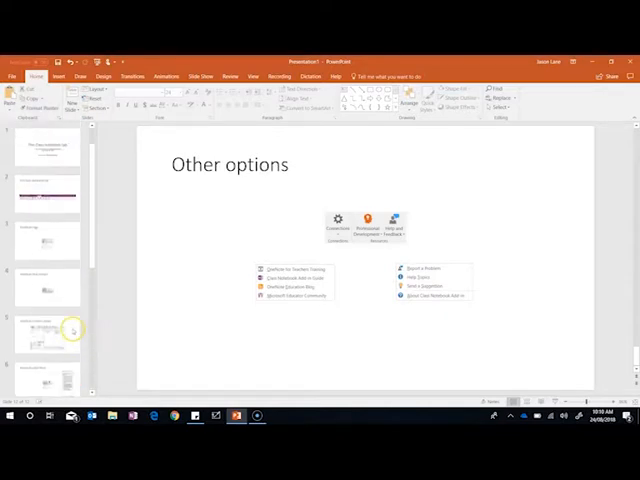
Save the presentation to this PC under a Class Notebook tab file name
left_click(48, 148)
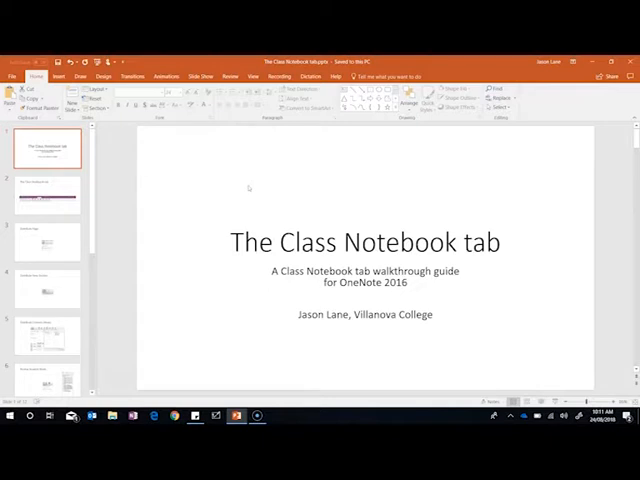
mouse_move(274, 172)
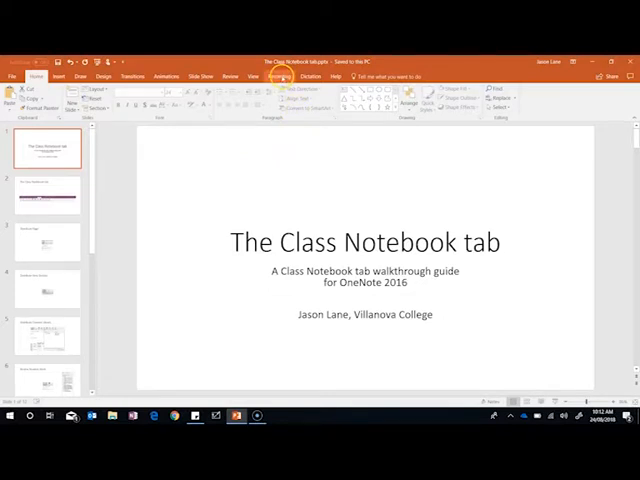
Open the slide show recording window from the beginning via Record Slide Show
left_click(280, 76)
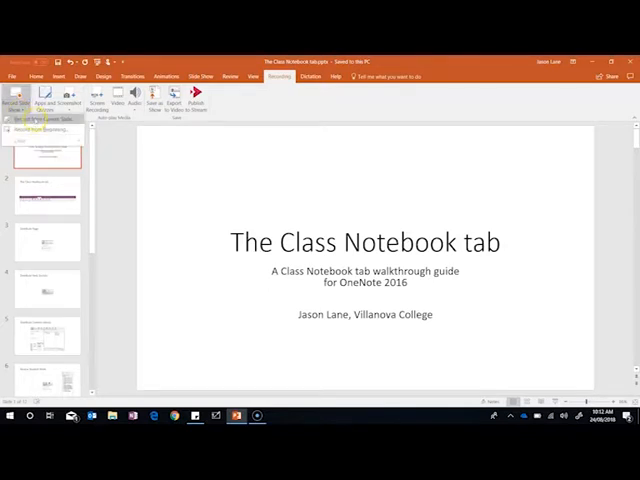
left_click(18, 100)
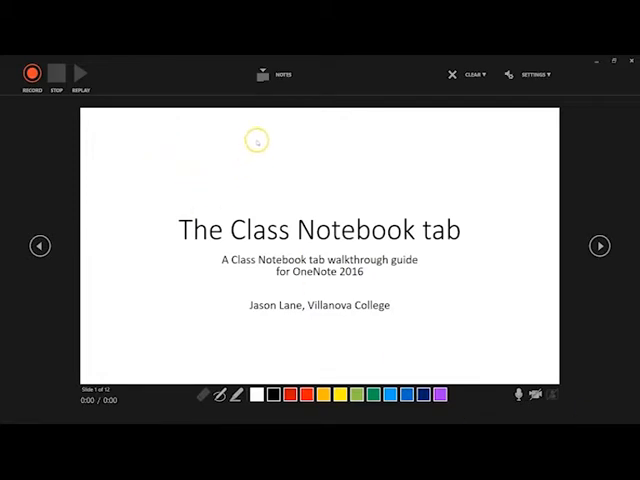
left_click(280, 74)
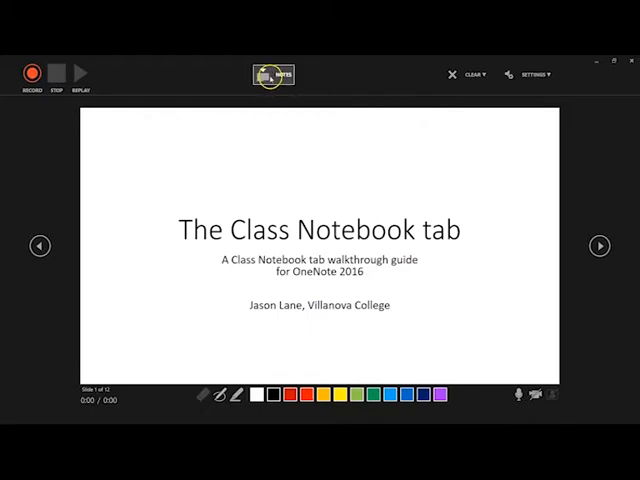
left_click(474, 74)
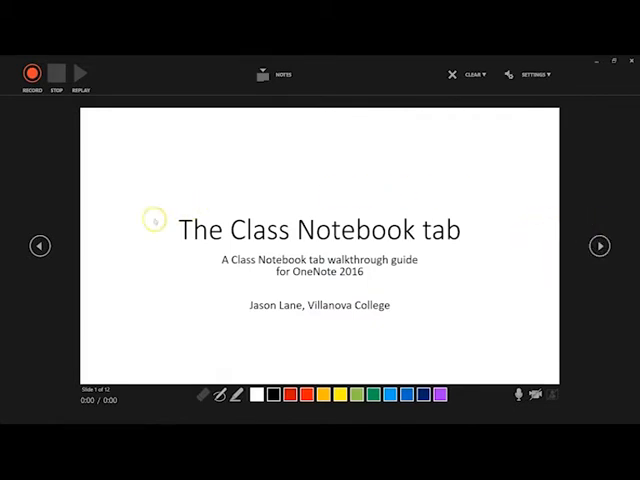
mouse_move(310, 284)
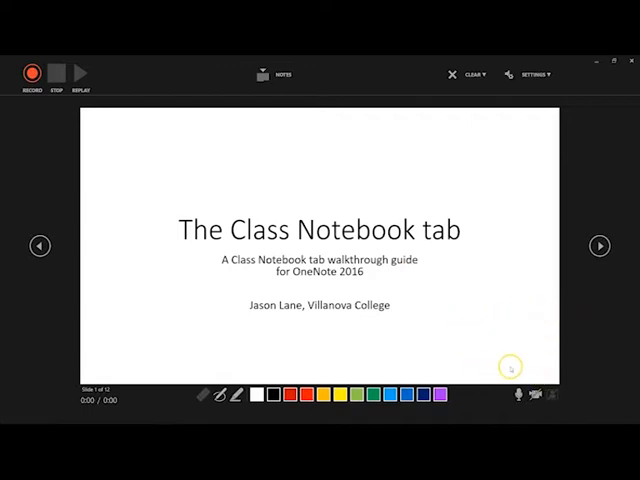
mouse_move(570, 372)
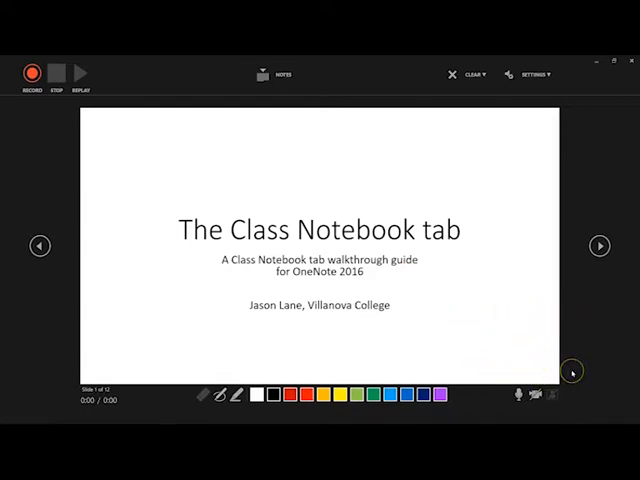
mouse_move(570, 372)
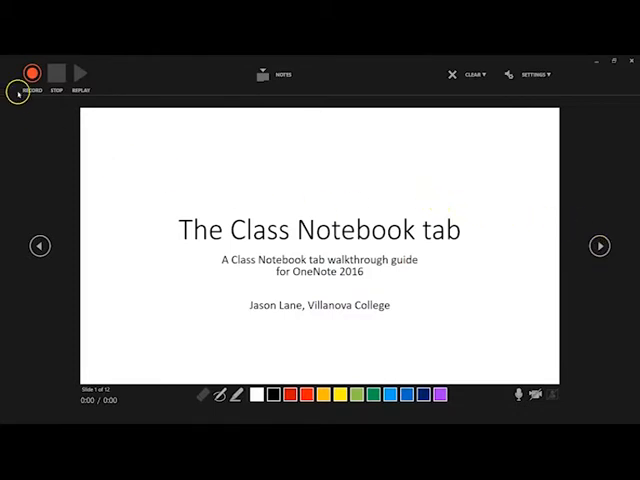
Begin recording, advance to the ribbon slide and underline the Class Notebook ribbon in ink
left_click(36, 74)
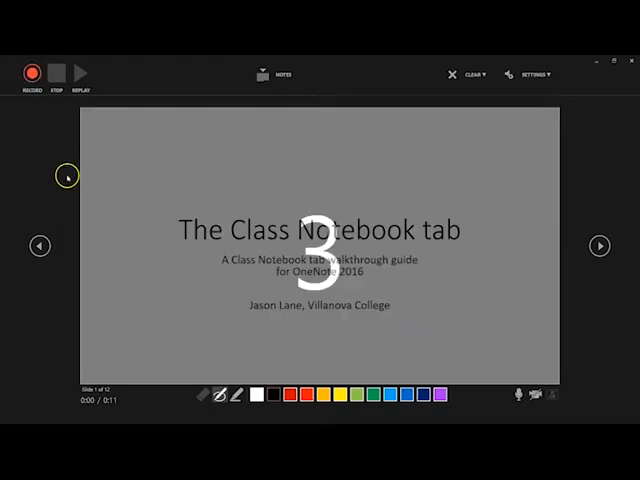
left_click(32, 72)
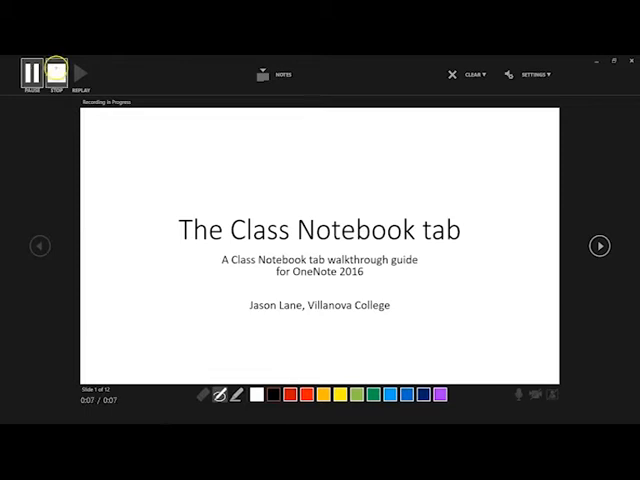
left_click(600, 244)
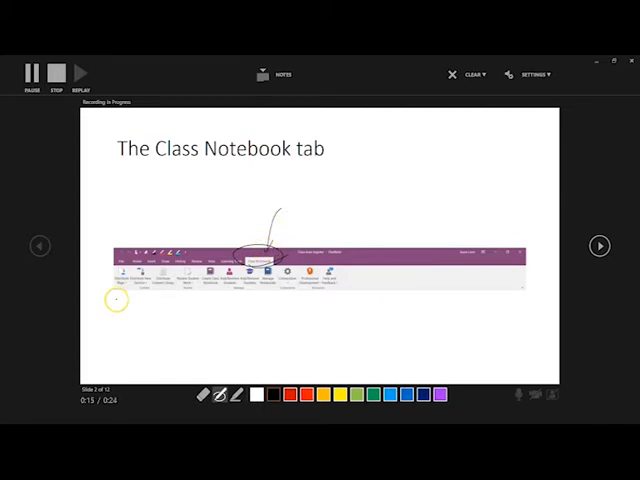
left_click_drag(116, 300, 296, 296)
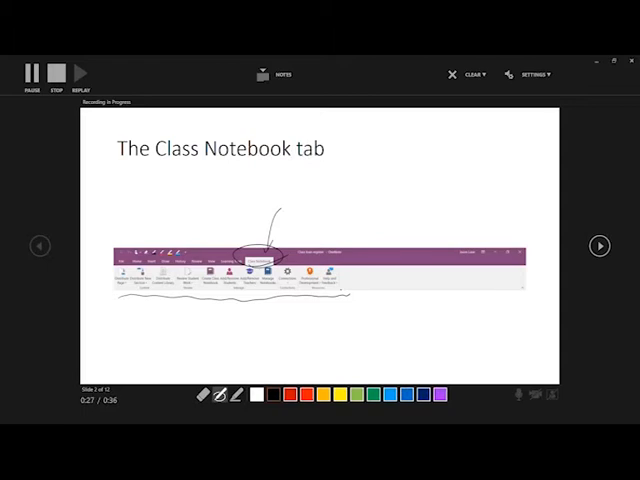
Advance to the Distribute Page slide and circle the Distribute Page command in ink
left_click(600, 244)
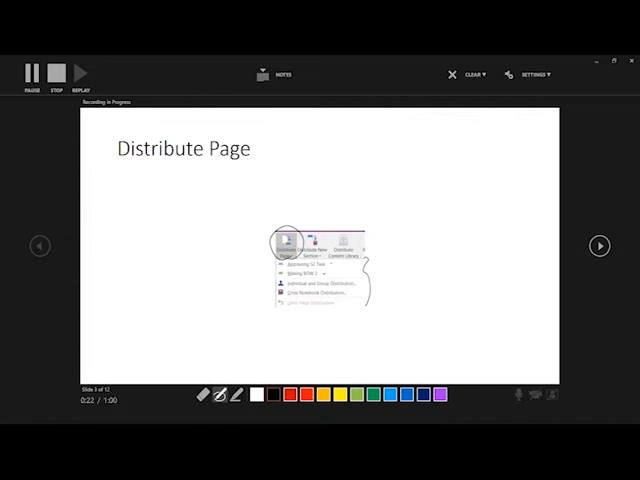
left_click_drag(300, 196, 296, 230)
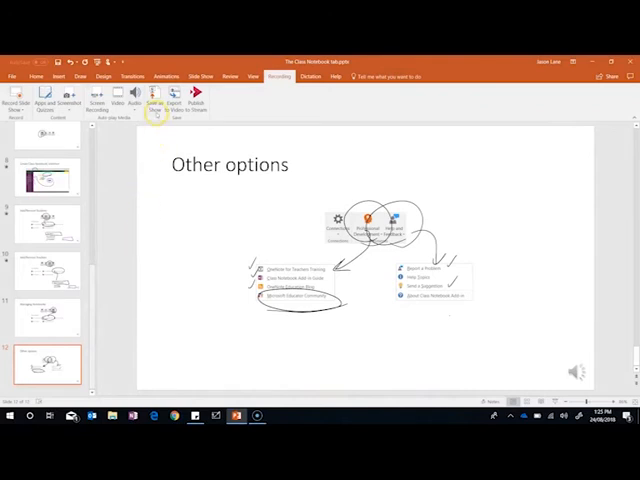
mouse_move(152, 96)
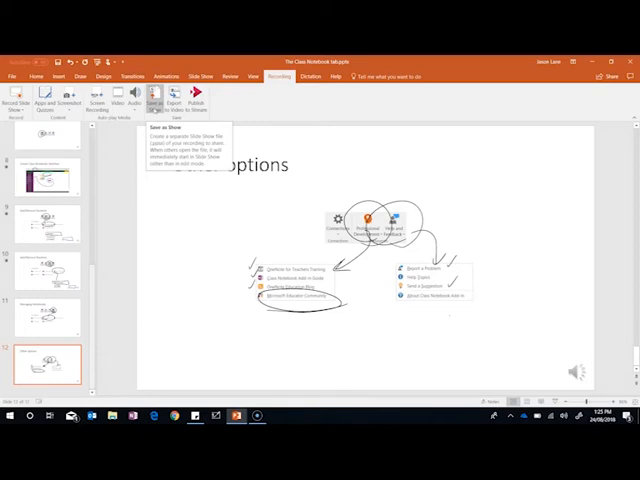
mouse_move(146, 332)
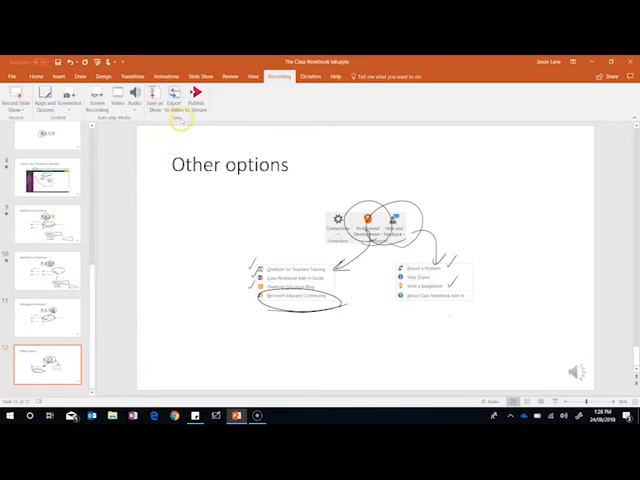
mouse_move(172, 96)
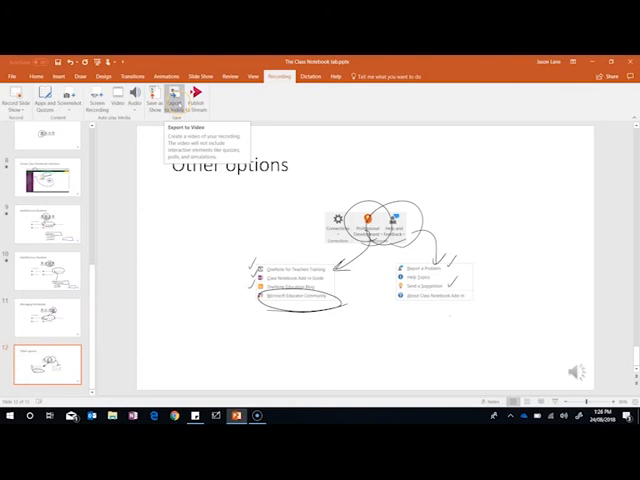
Go to the Create a Video export screen from the Recording ribbon
left_click(176, 96)
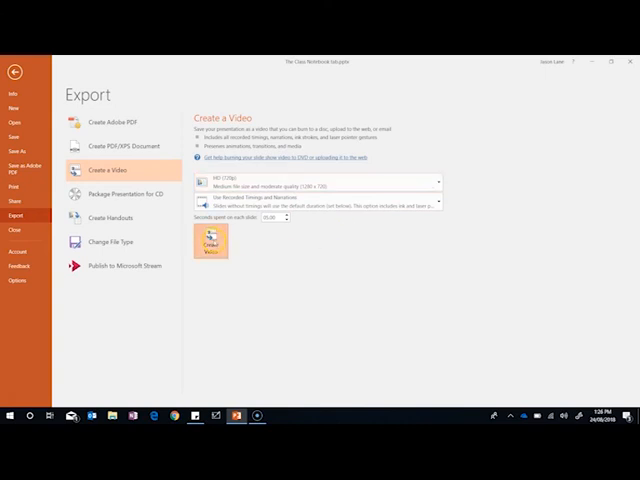
Create the video and confirm its save location and file name
left_click(210, 240)
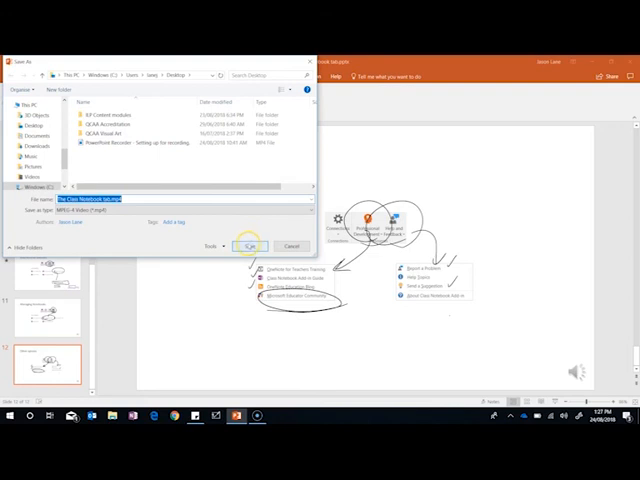
left_click(248, 244)
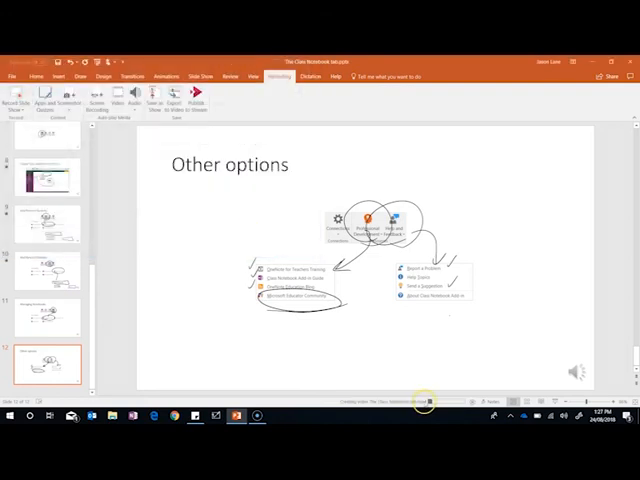